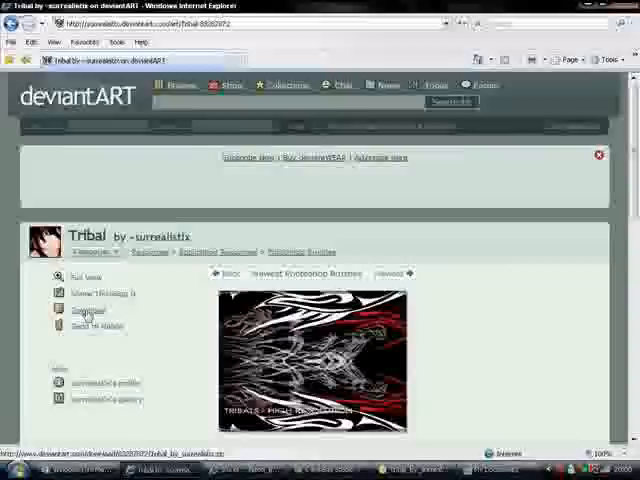
Scroll down the Tribal brush set page on deviantART
scroll(down, 3)
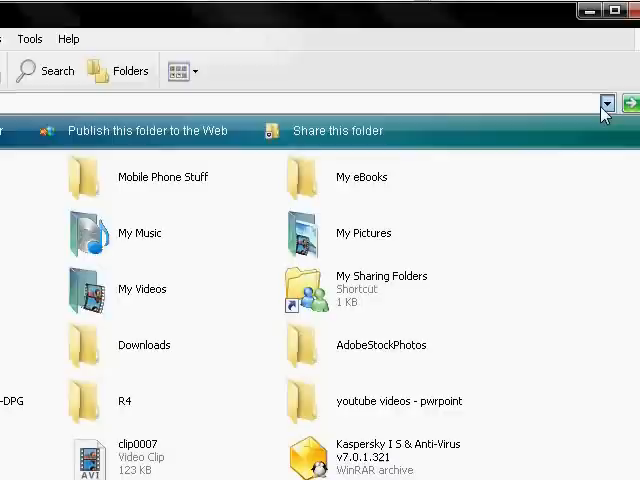
Switch Explorer from My Documents to Local Disk (C:) through the Address dropdown
click(605, 103)
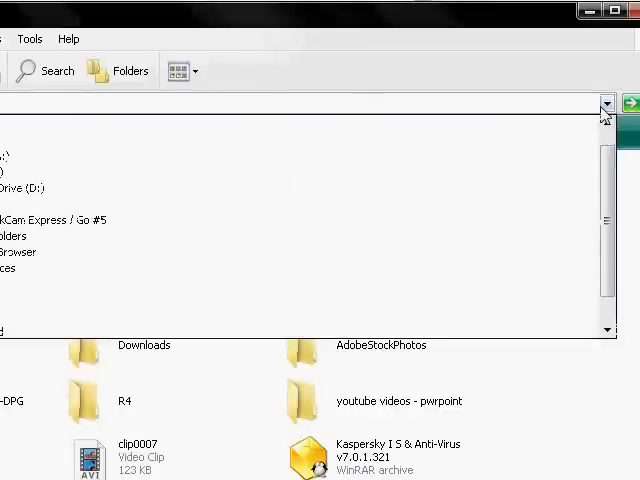
click(584, 93)
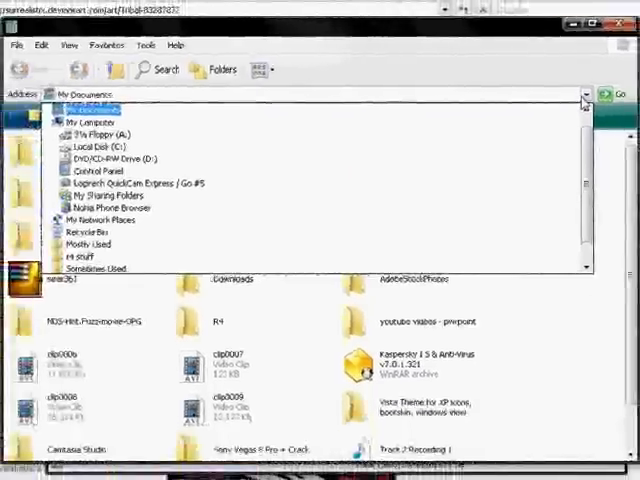
click(106, 155)
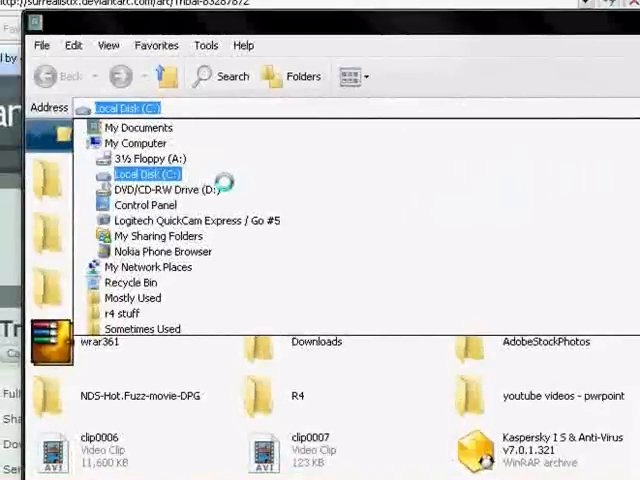
click(139, 127)
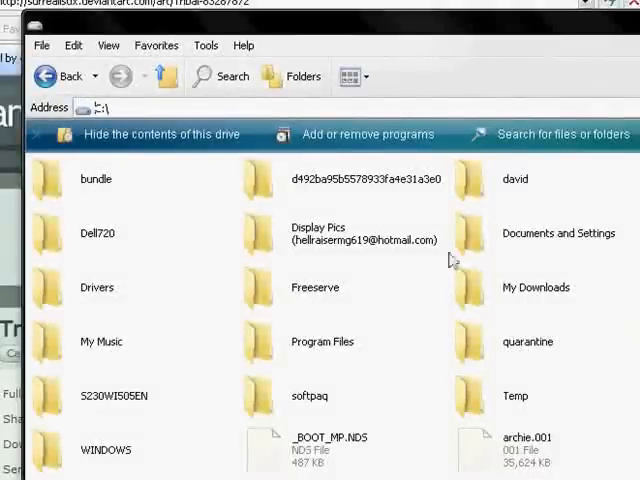
mouse_move(258, 352)
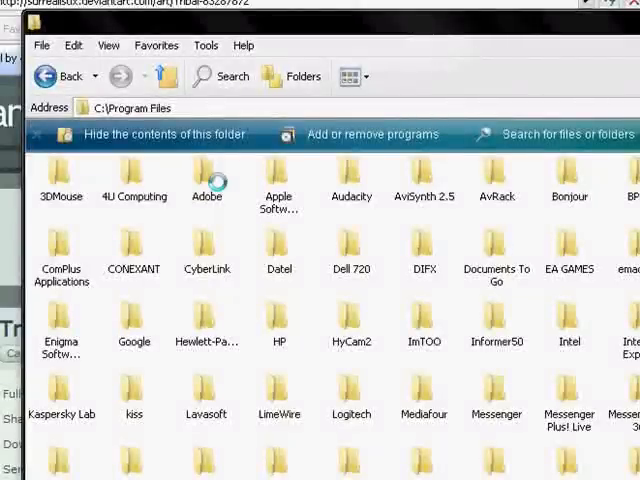
Open the Adobe folder, then Photoshop CS3's Presets folder leading to Brushes
double_click(206, 180)
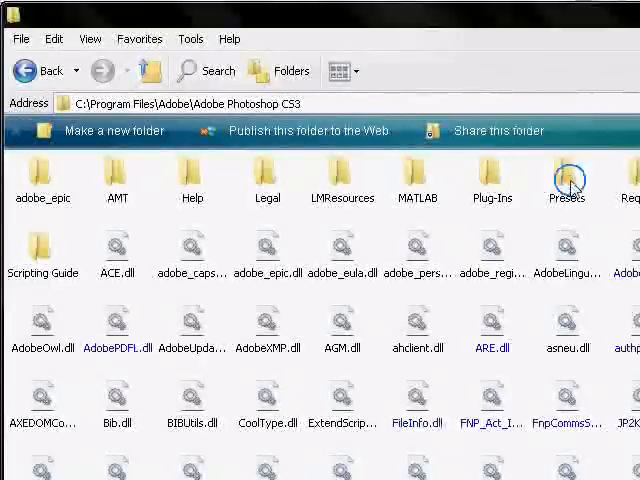
double_click(567, 180)
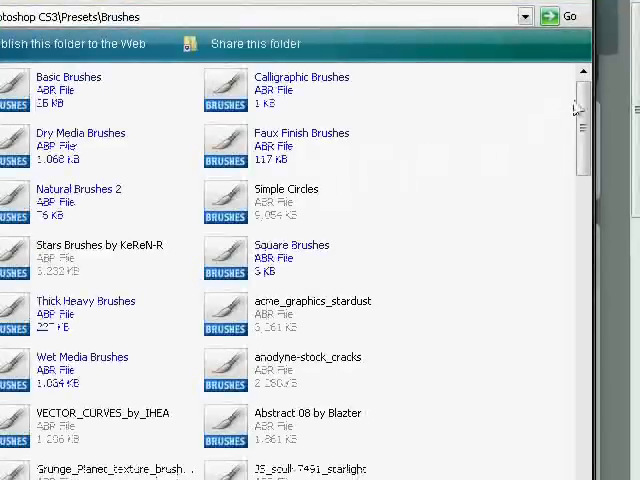
Select the brush file inside the Tribal zip archive in WinRAR
scroll(down, 3)
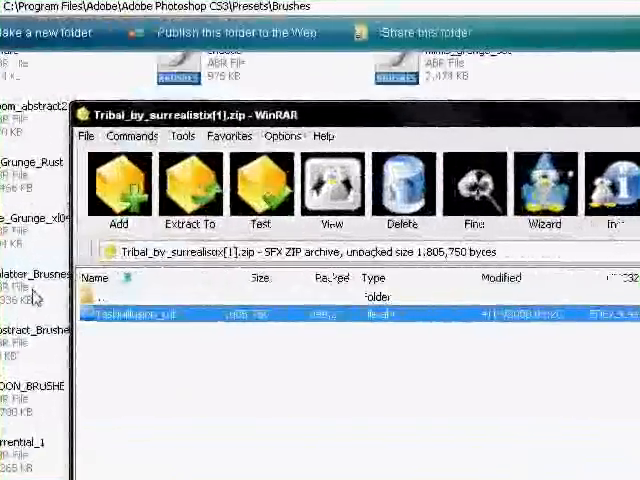
click(172, 175)
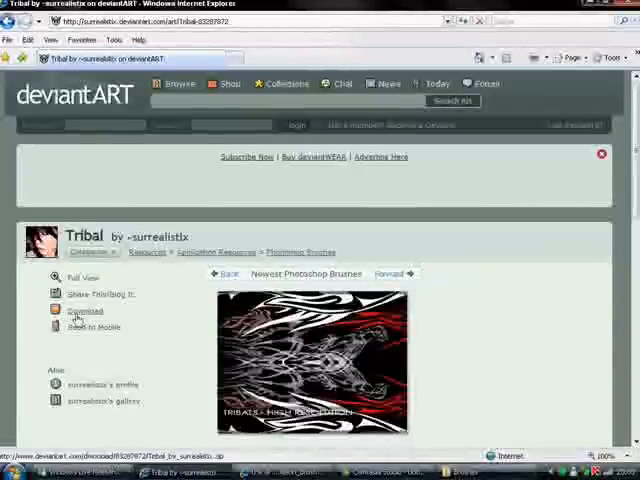
Download Neon_Brushes_by_SpunkyFox.abr and choose Save in the File Download dialog
click(85, 310)
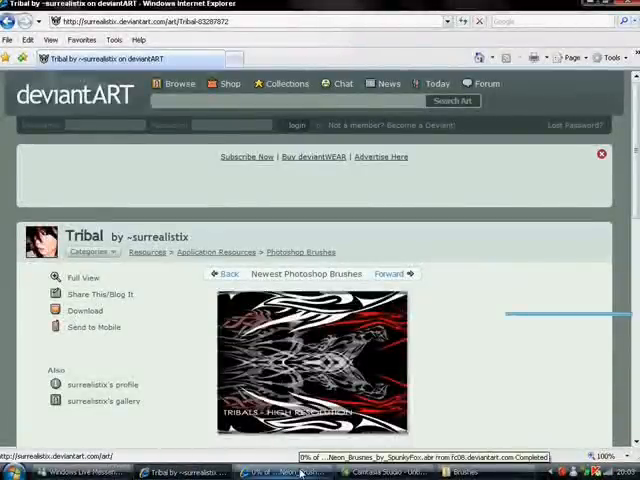
click(84, 310)
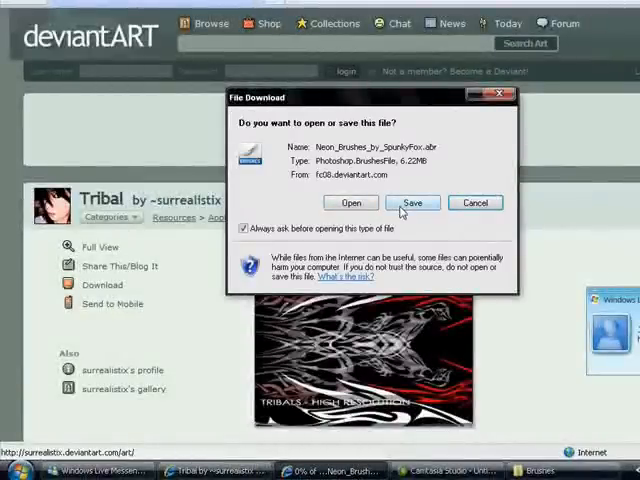
click(412, 202)
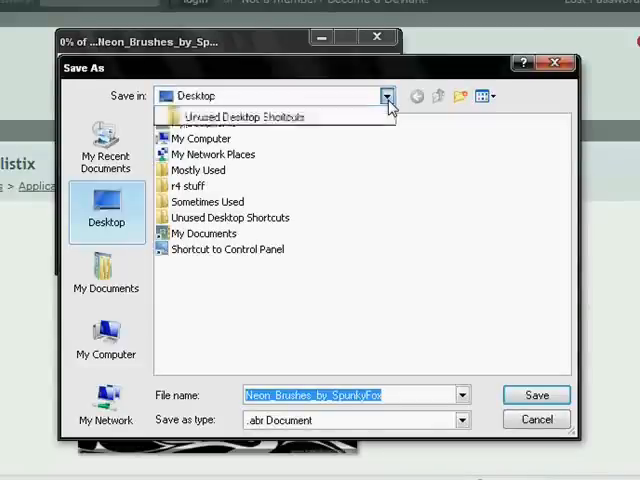
In Save As, navigate from Local Disk (C:) into Program Files\Adobe\Adobe Photoshop CS3
click(387, 96)
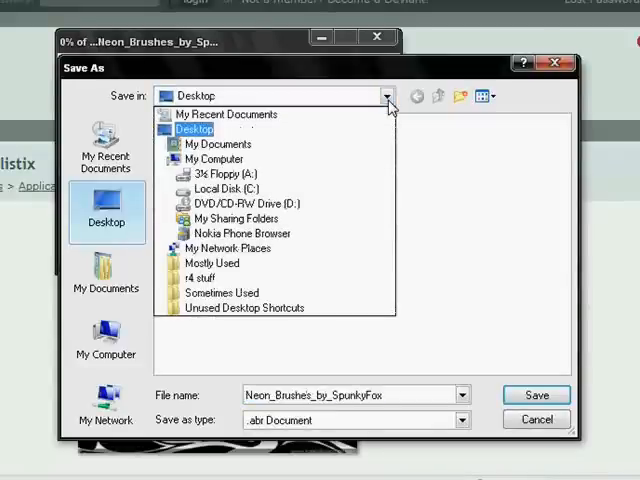
click(219, 188)
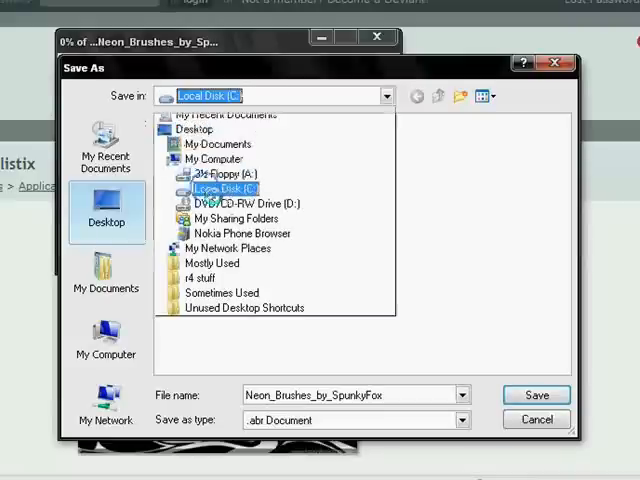
click(221, 188)
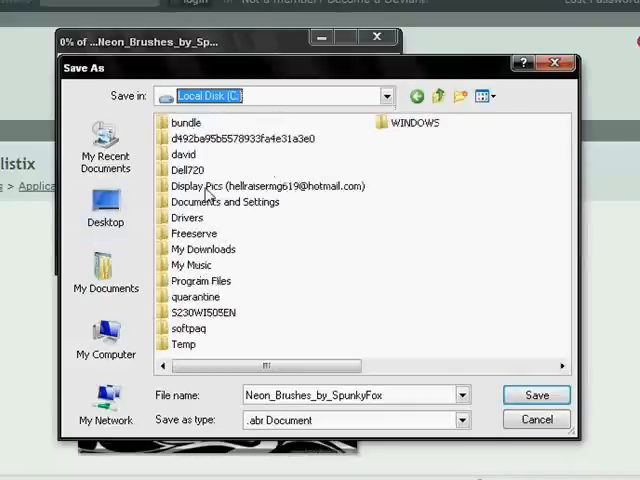
mouse_move(180, 283)
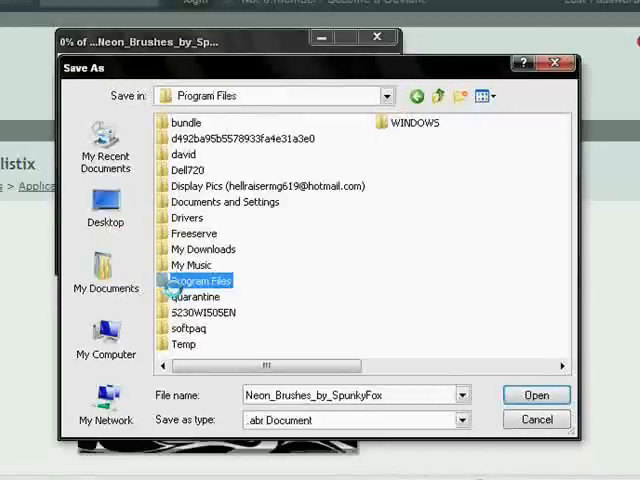
double_click(197, 281)
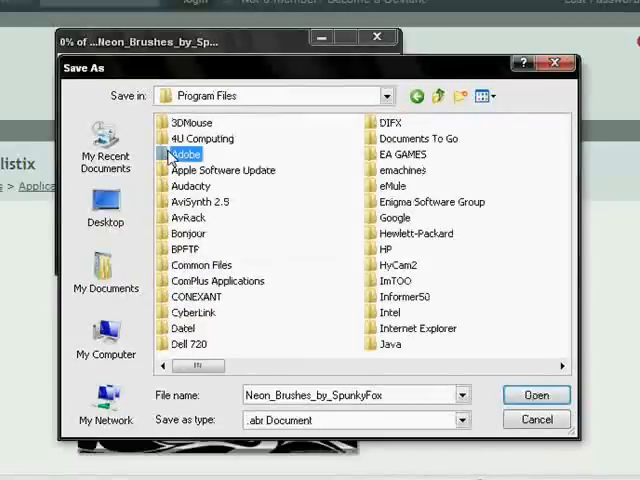
double_click(185, 154)
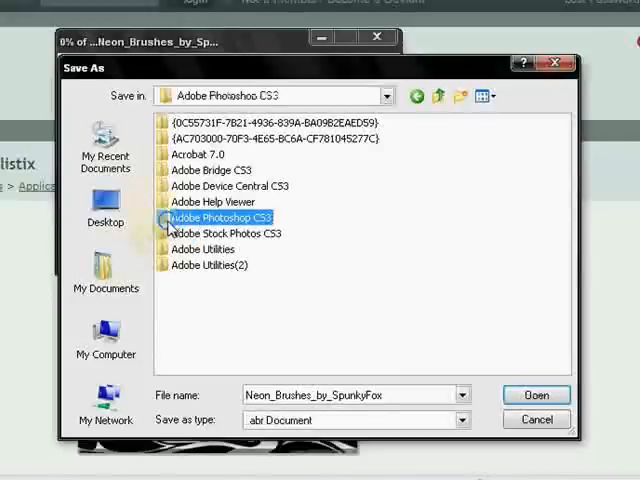
double_click(215, 217)
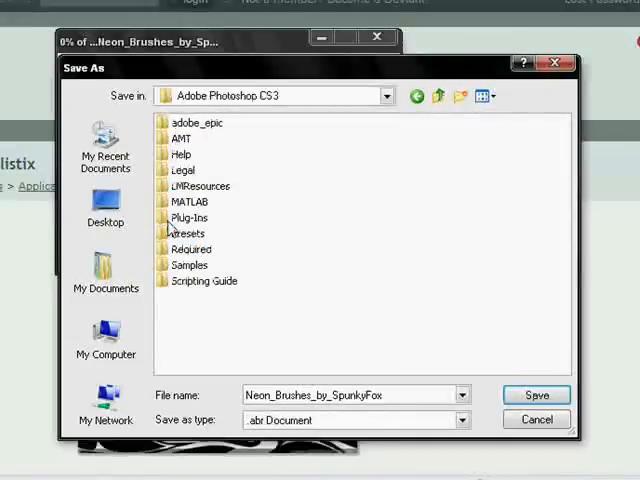
Save into Presets\Brushes and close the download progress window
click(190, 264)
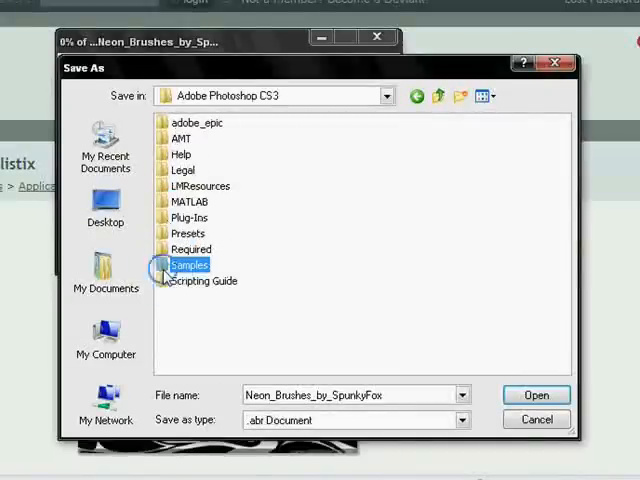
double_click(189, 264)
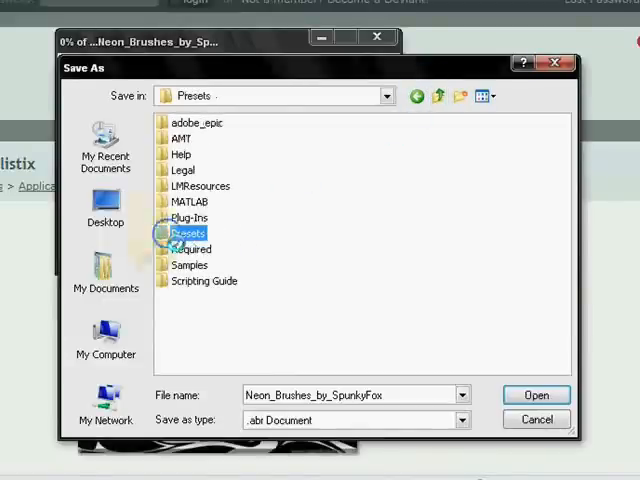
double_click(189, 233)
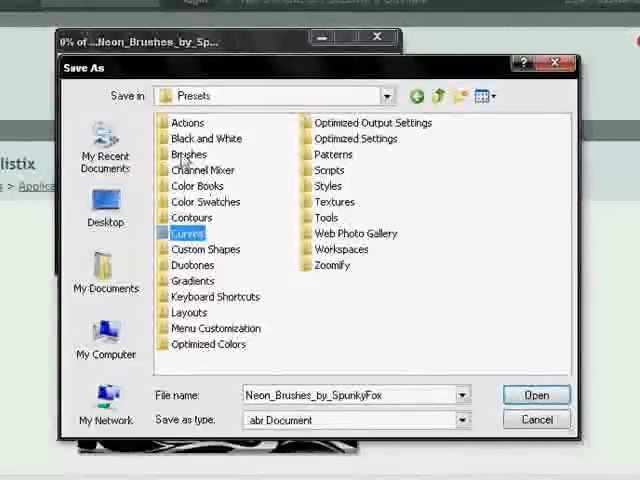
double_click(187, 154)
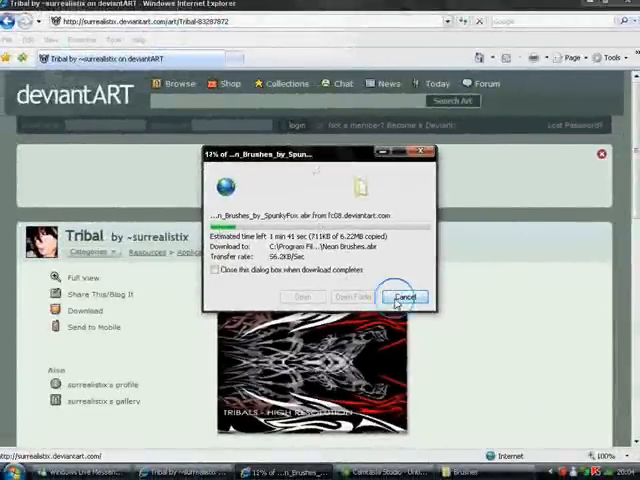
click(404, 296)
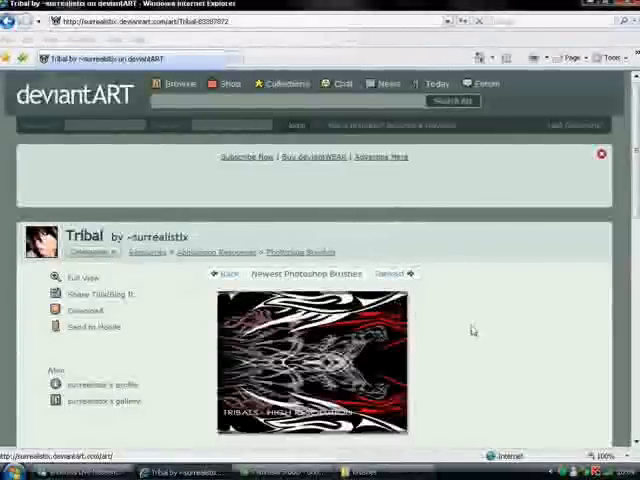